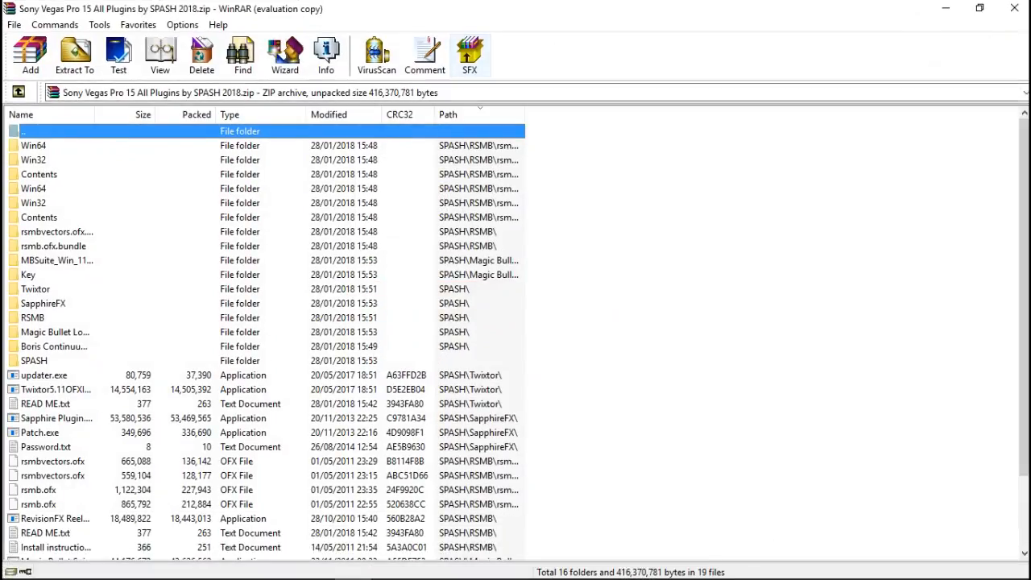
- Select all 16 folders and 19 files in the Sony Vegas Pro 15 plugins archive
scroll(down, 3)
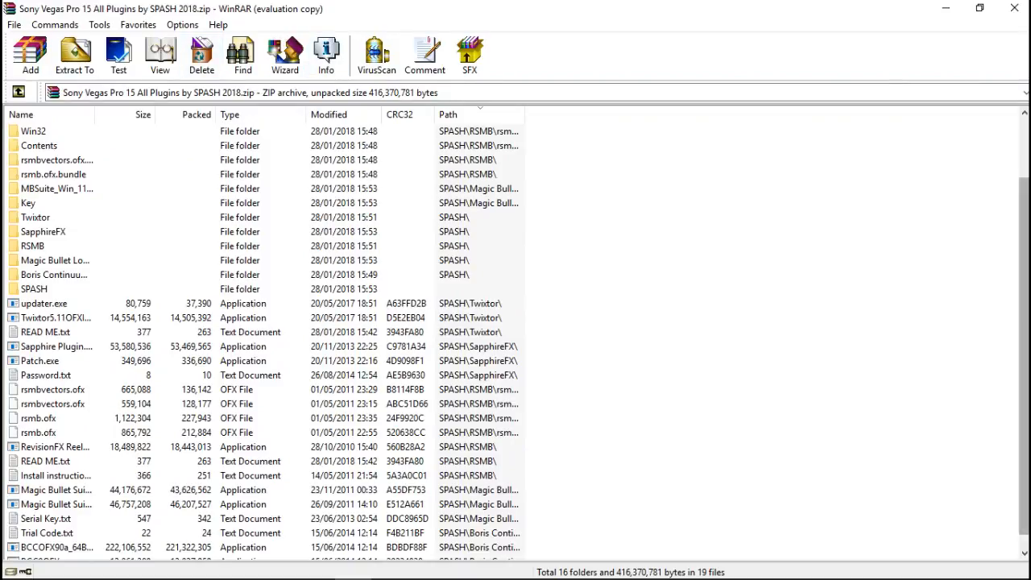
mouse_move(1013, 9)
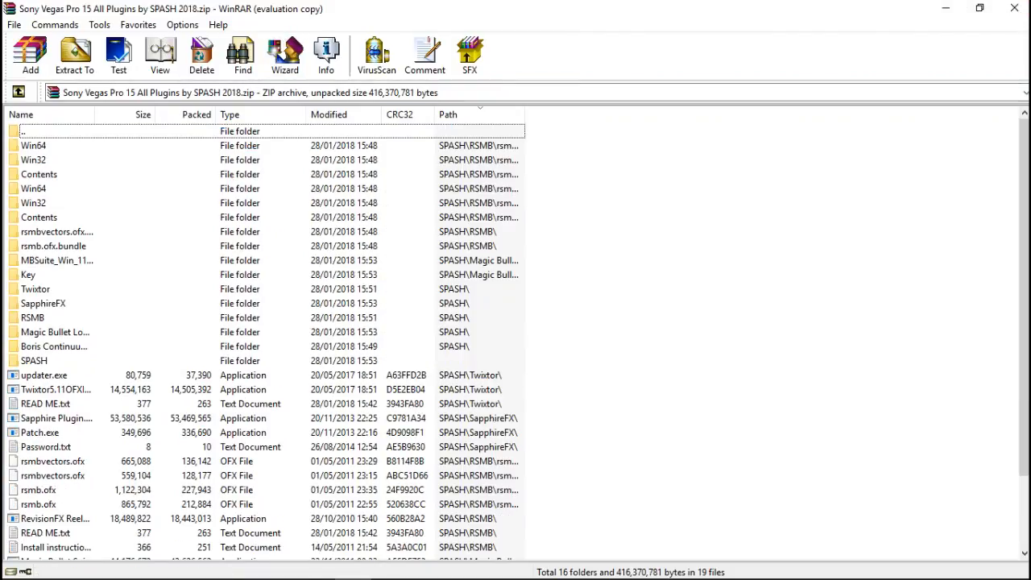
key(ctrl+a)
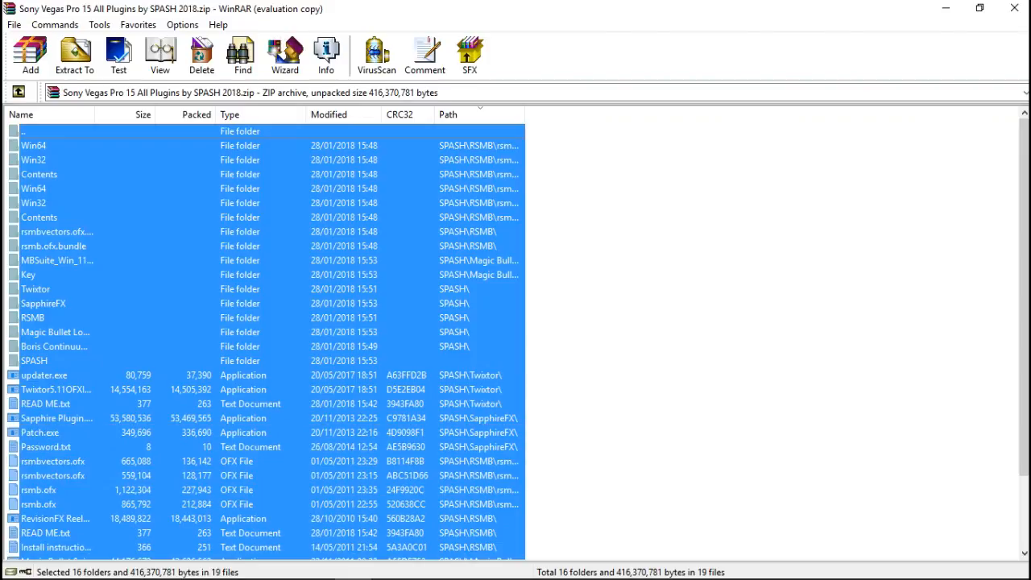
mouse_move(1015, 10)
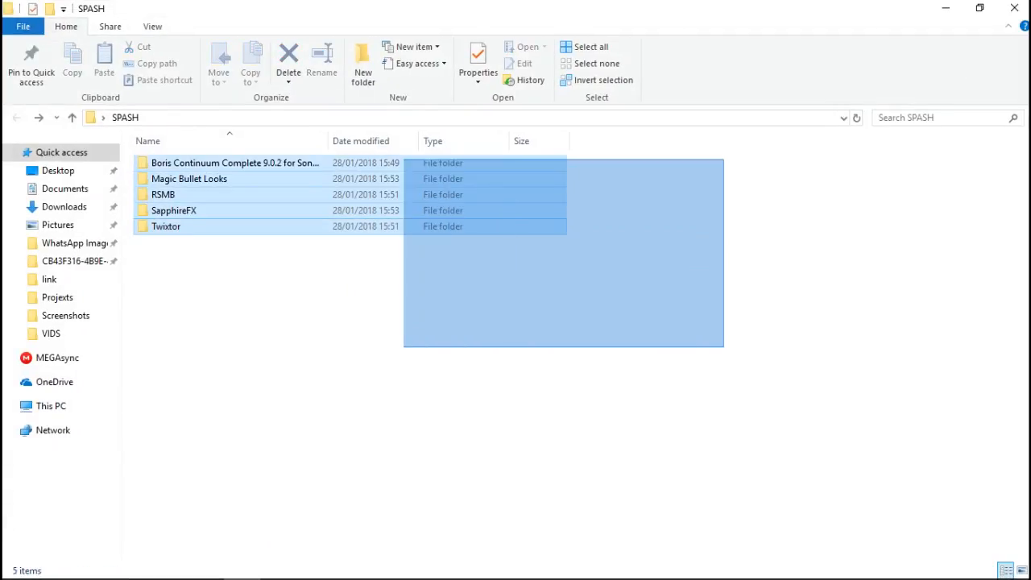
- Enter the Boris Continuum Complete 9.0.2 folder from the extracted SPASH folder
click(166, 225)
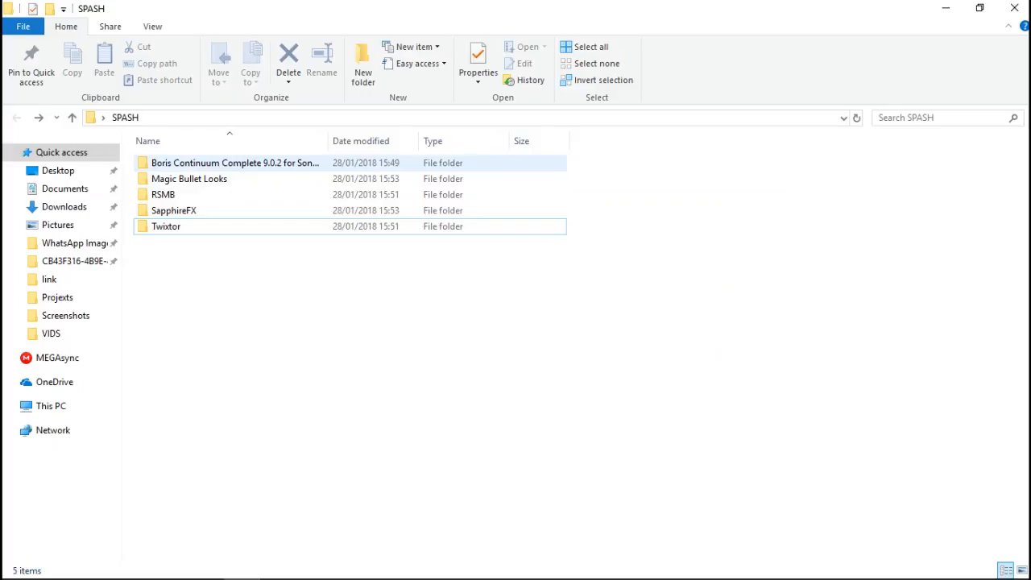
mouse_move(163, 193)
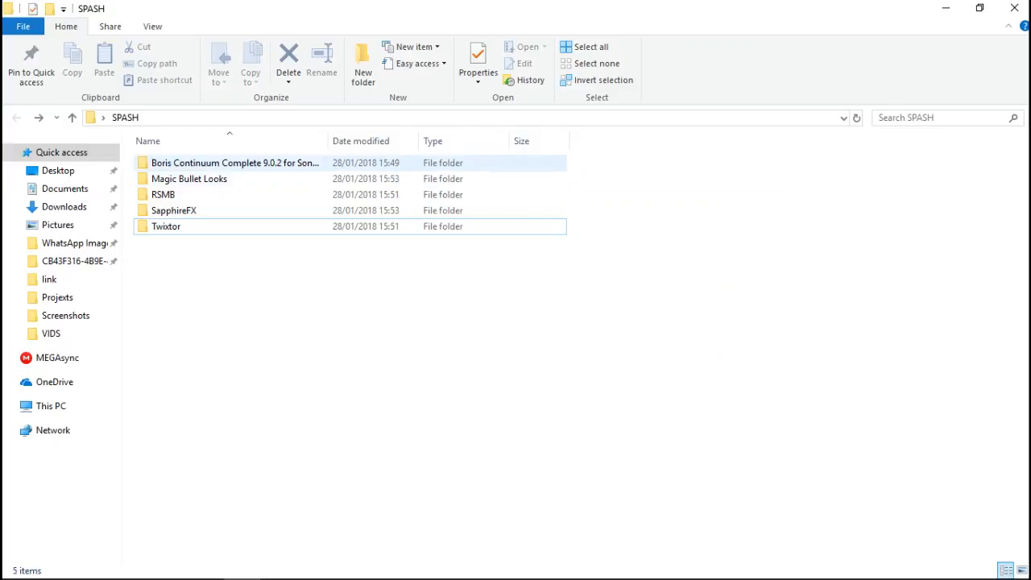
double_click(235, 161)
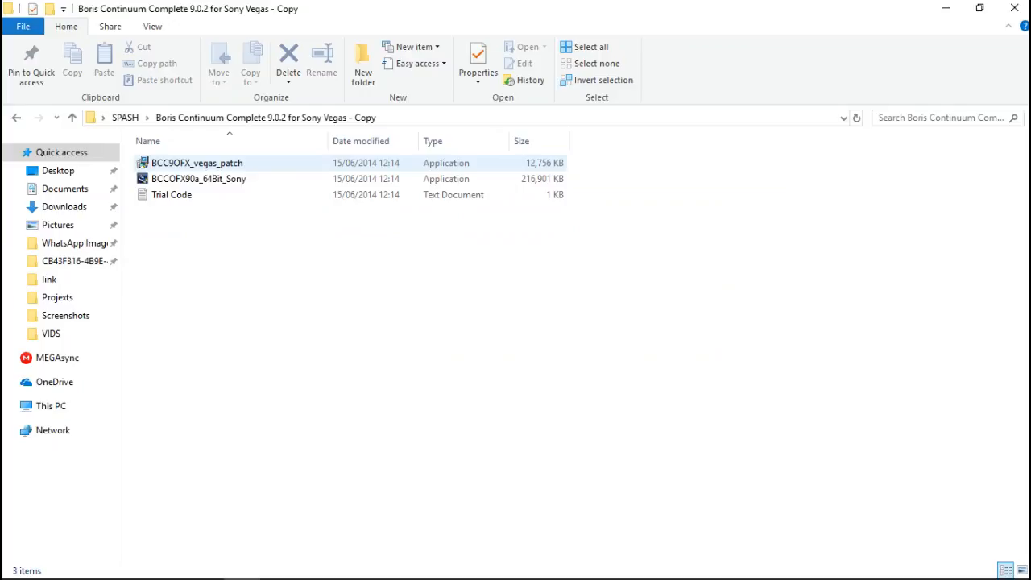
- Highlight the Trial Code document in the Boris Continuum folder
click(171, 194)
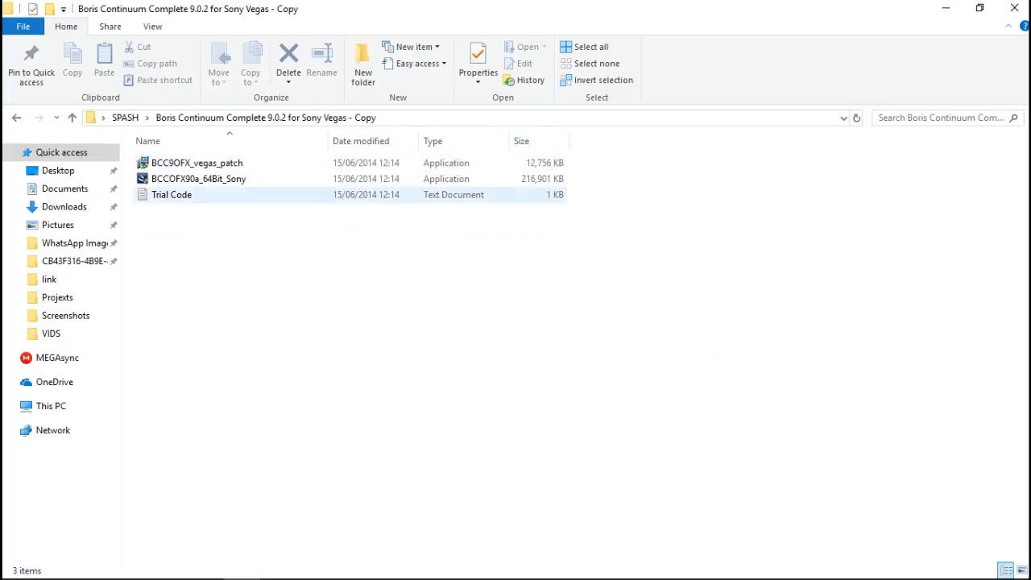
mouse_move(200, 177)
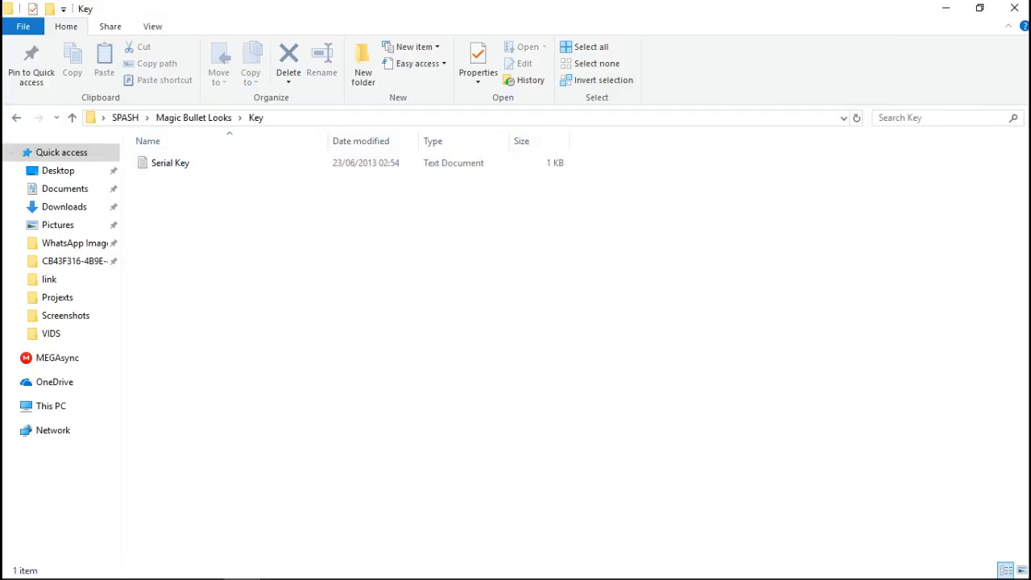
- View the Magic Bullet Looks Serial Key in Notepad, close it, and select the RSMB folder
double_click(170, 163)
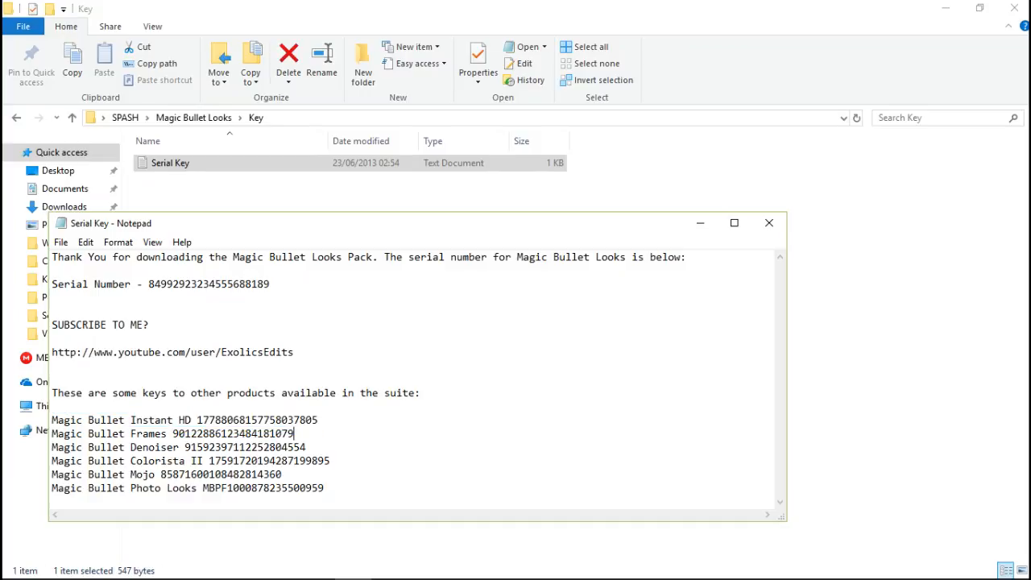
click(769, 223)
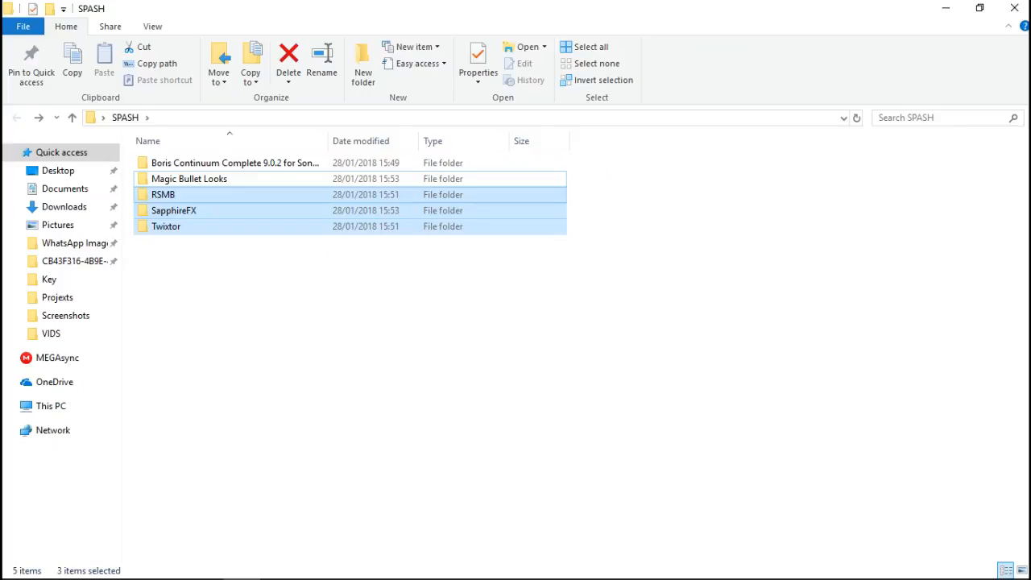
click(163, 193)
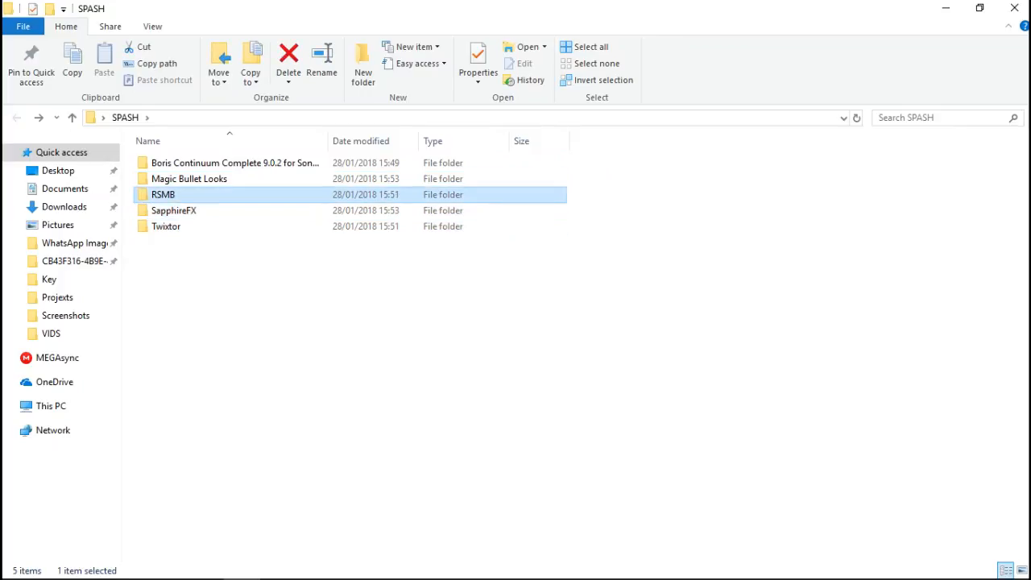